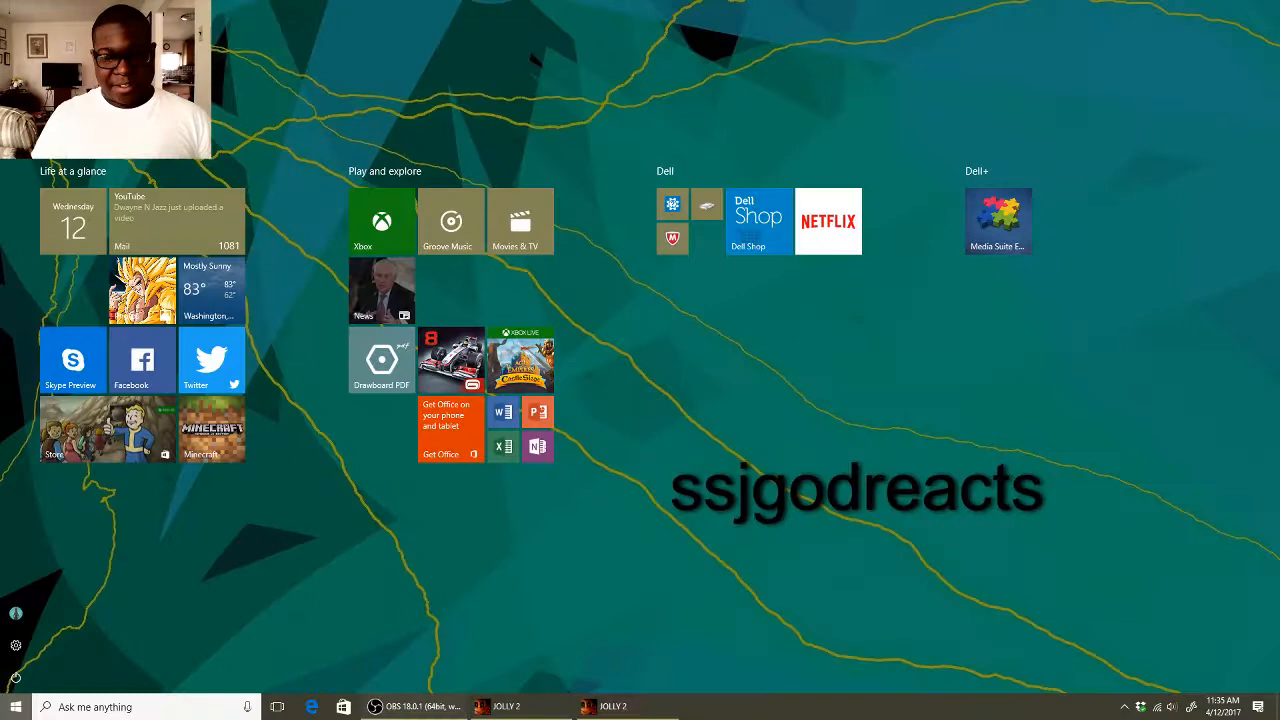
Bring the OBS Studio recording window up on the desktop from the Start menu
click(376, 708)
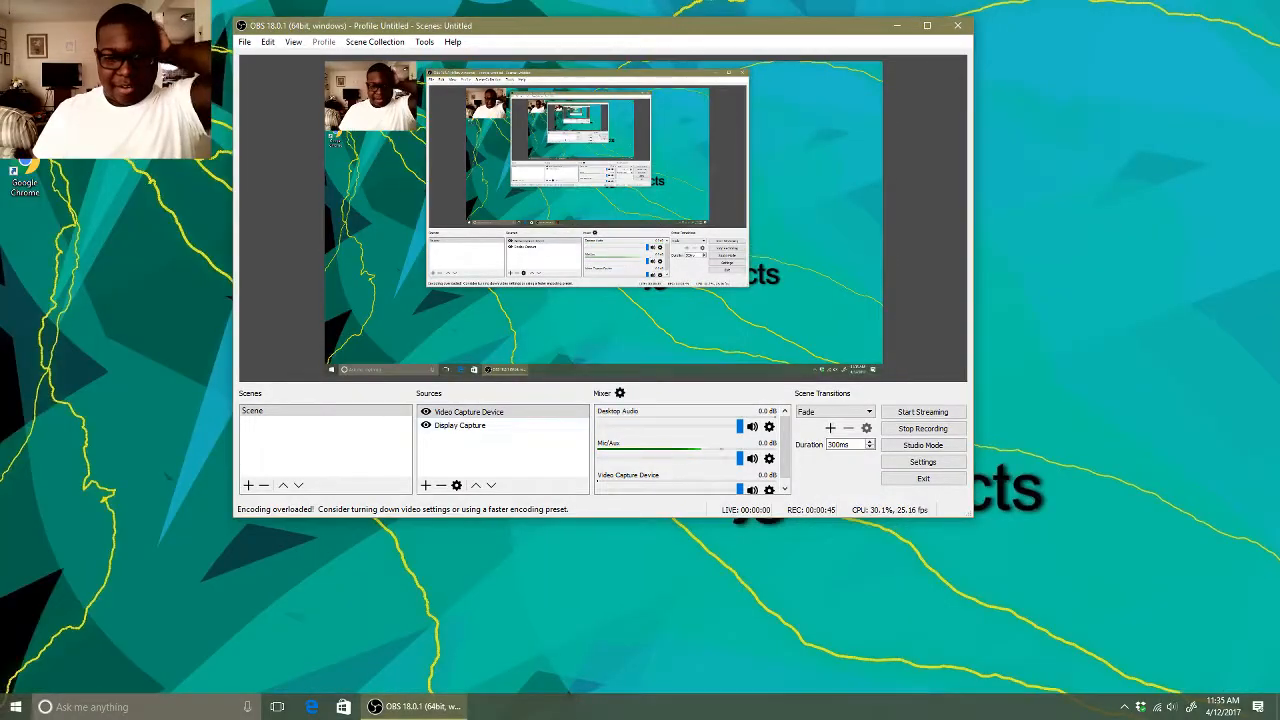
Confirm the Display Capture and Video Capture Device sources are recording before switching to Jolly 2
click(468, 412)
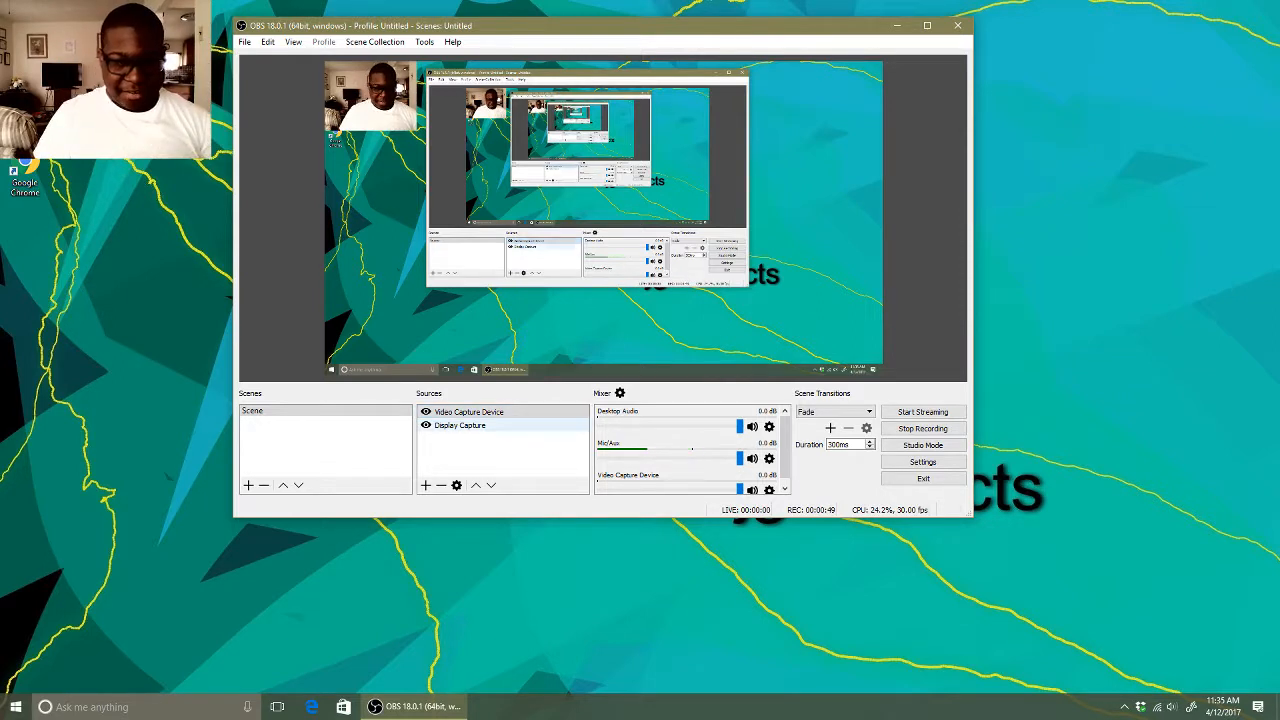
click(440, 486)
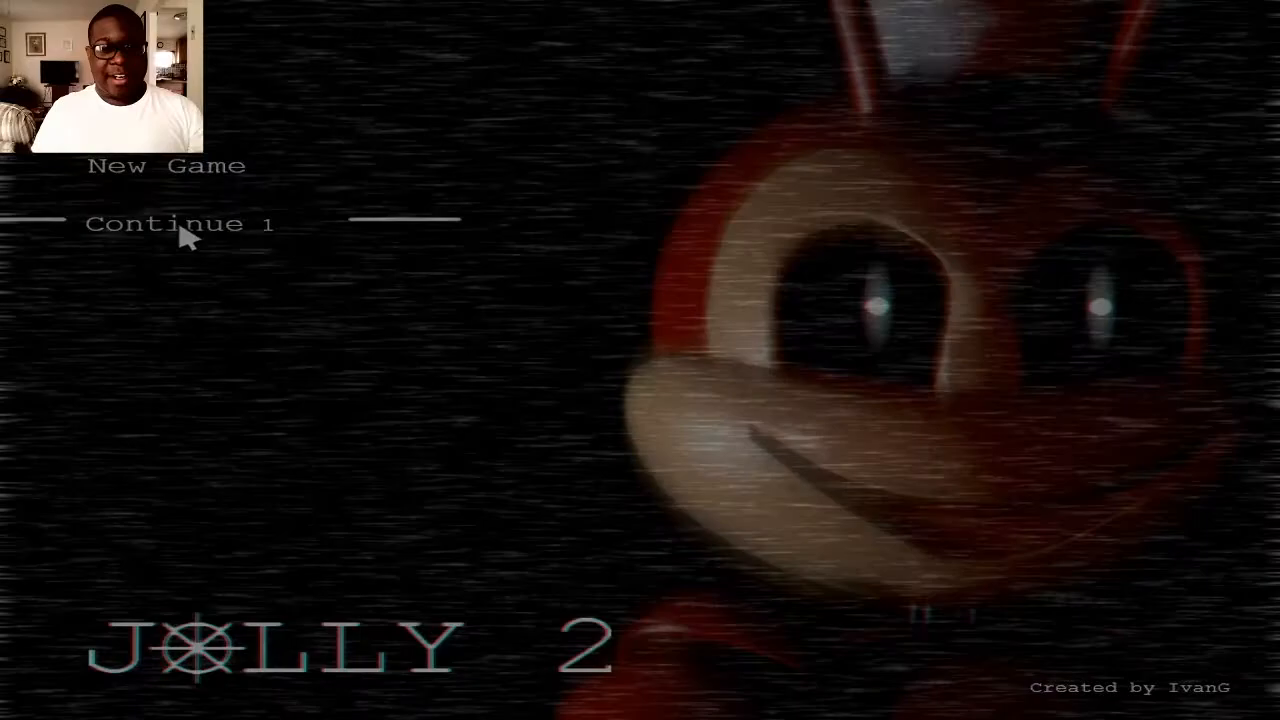
Continue the saved game from the Jolly 2 title menu
click(180, 224)
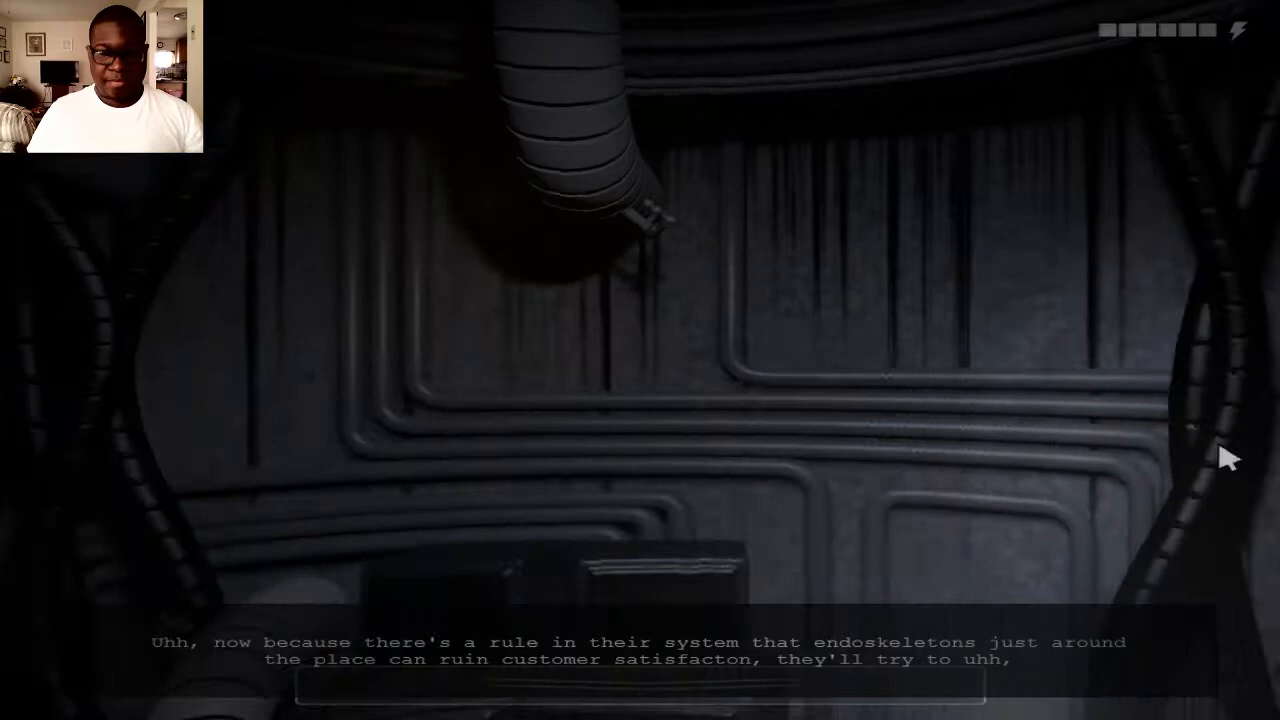
mouse_move(680, 222)
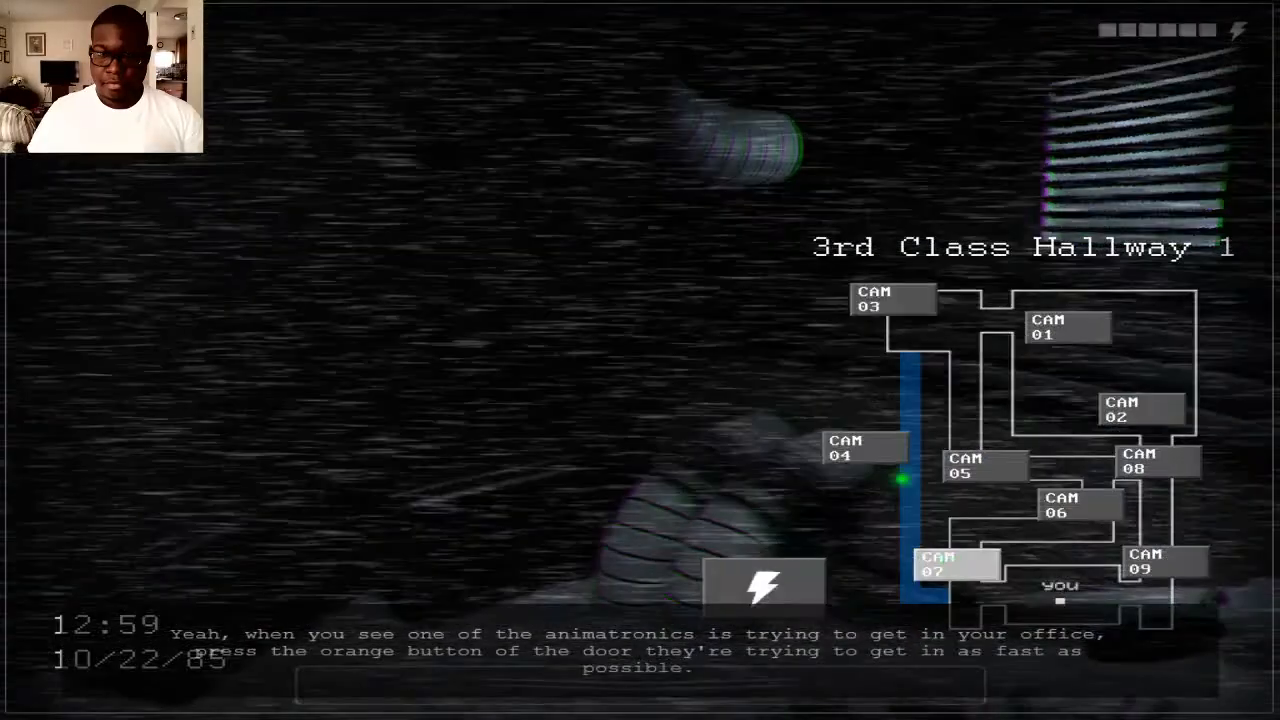
Leave the 3rd Class Hallway camera feed and return to the office view
click(890, 298)
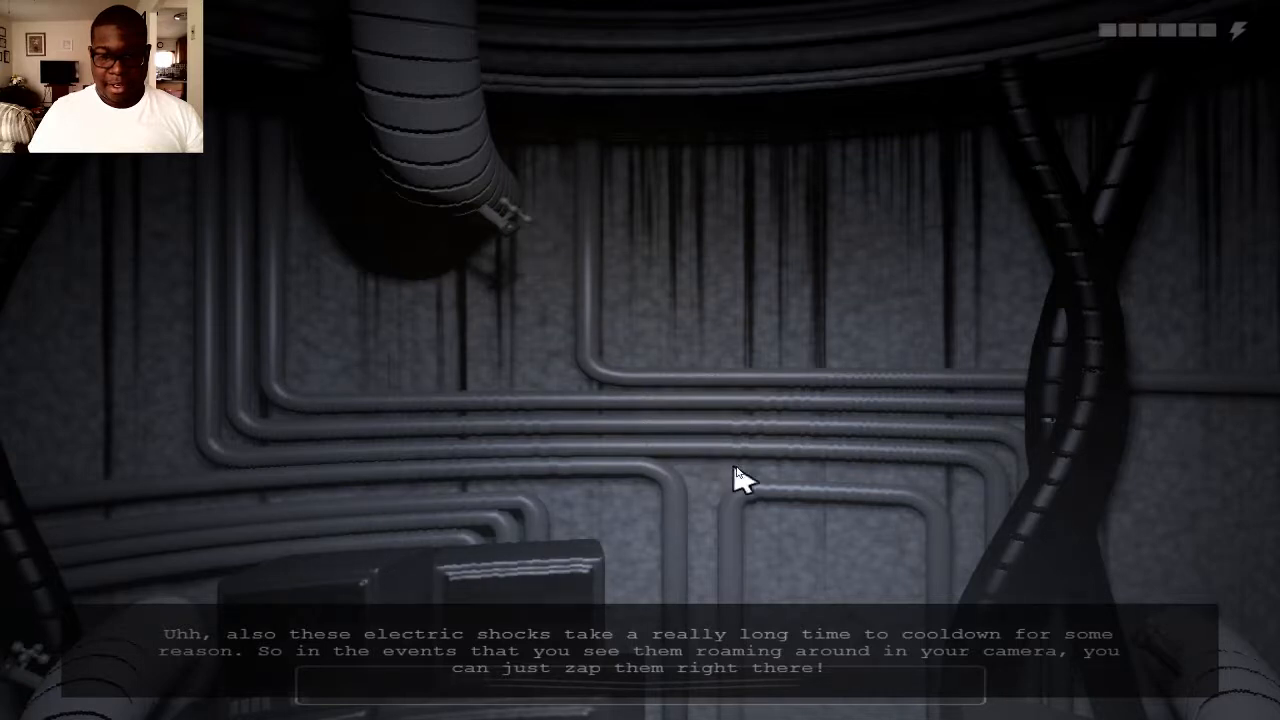
mouse_move(750, 570)
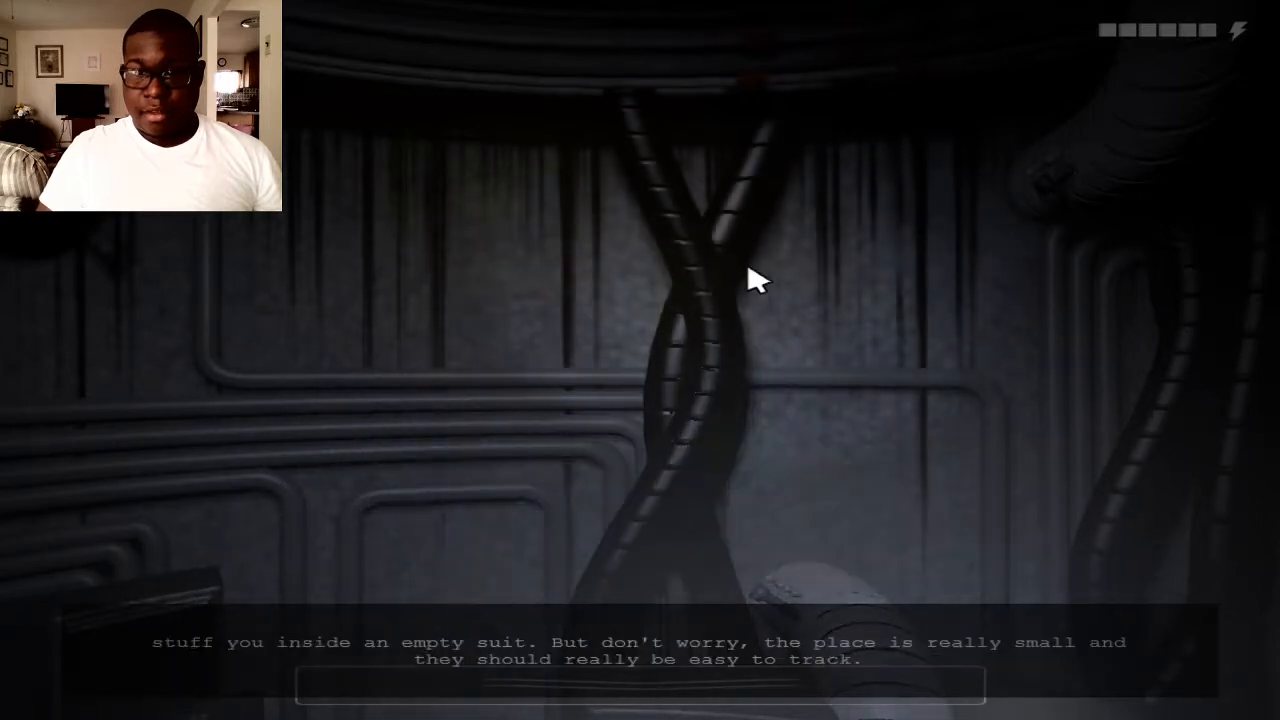
mouse_move(694, 222)
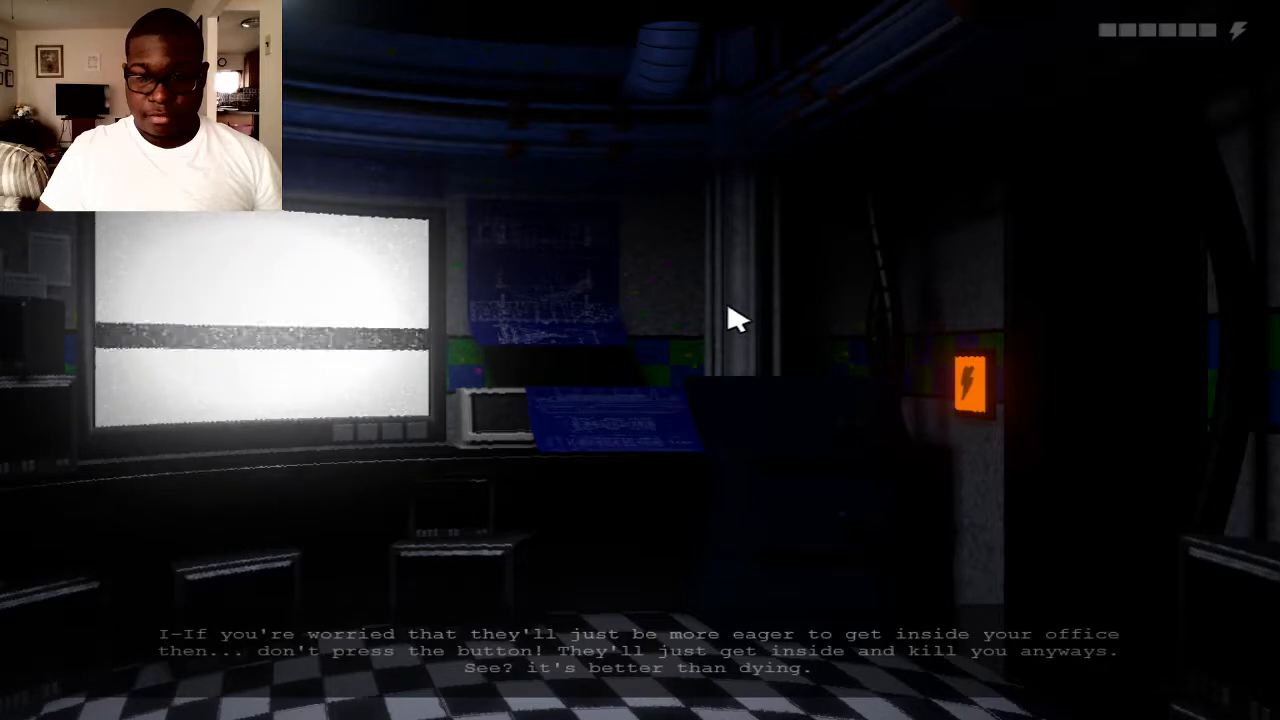
mouse_move(1184, 612)
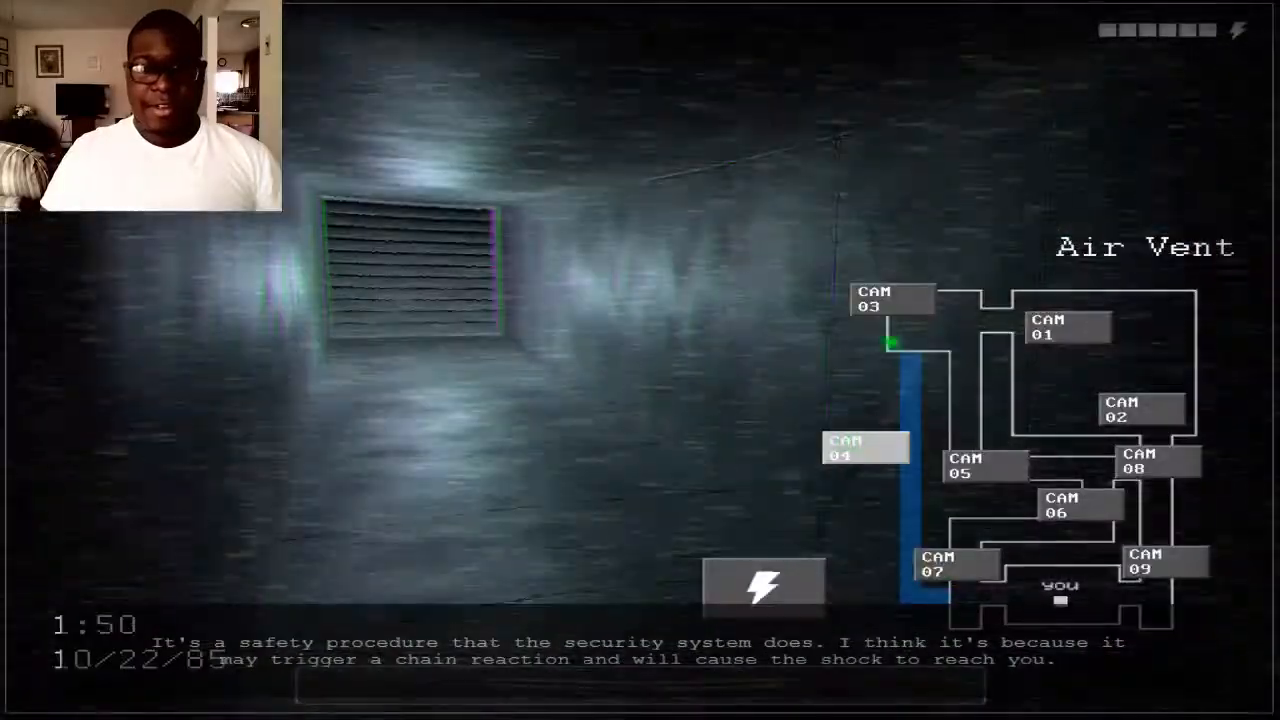
View the CAM 04 Air Vent feed on the security camera map
click(1066, 328)
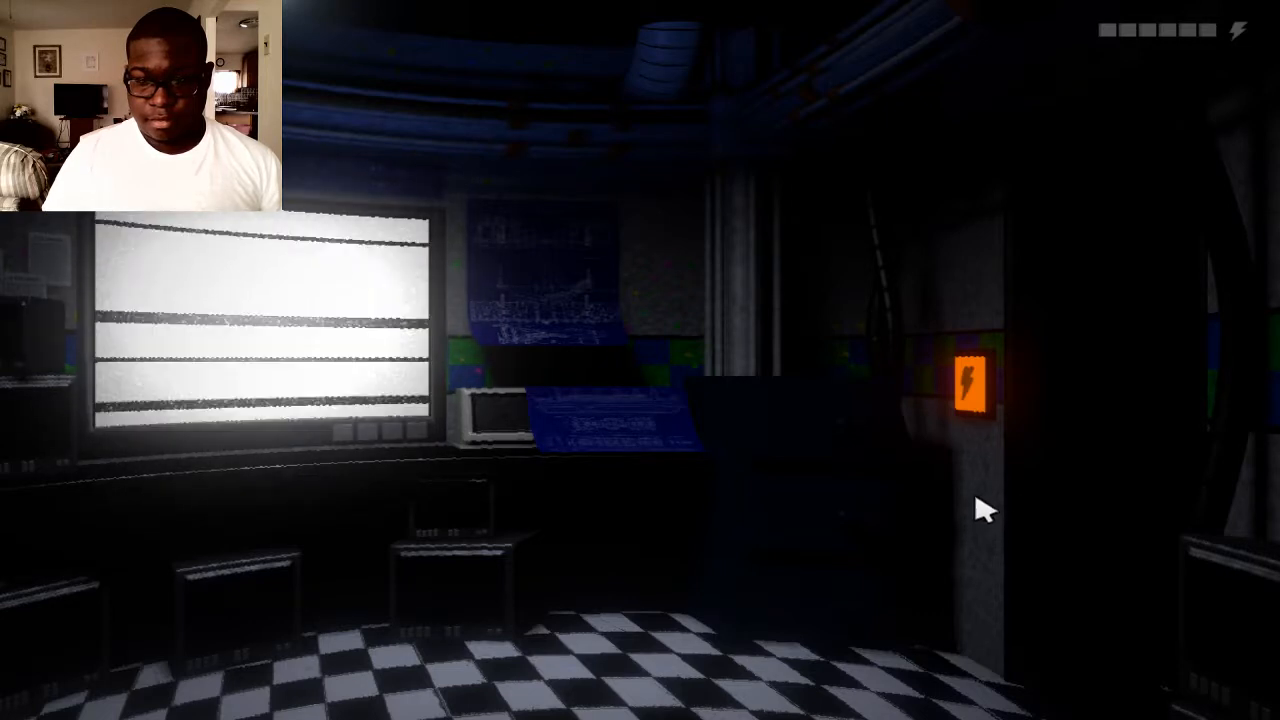
mouse_move(996, 516)
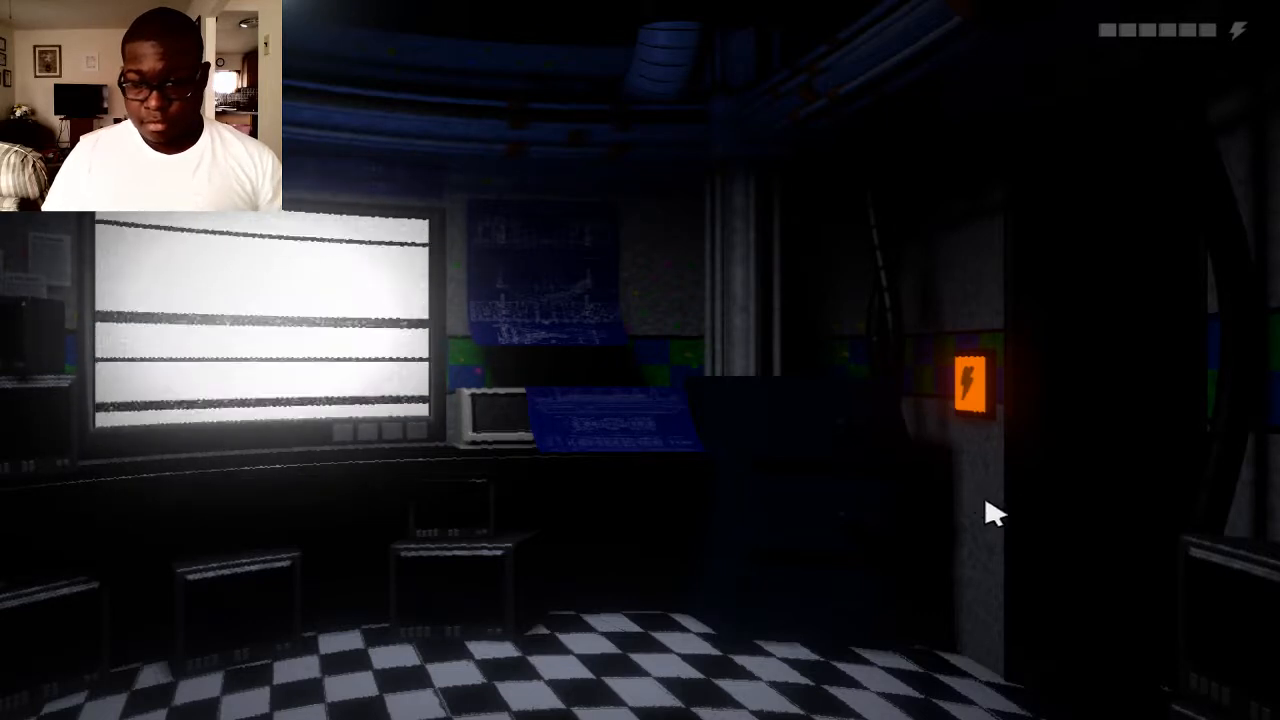
mouse_move(956, 504)
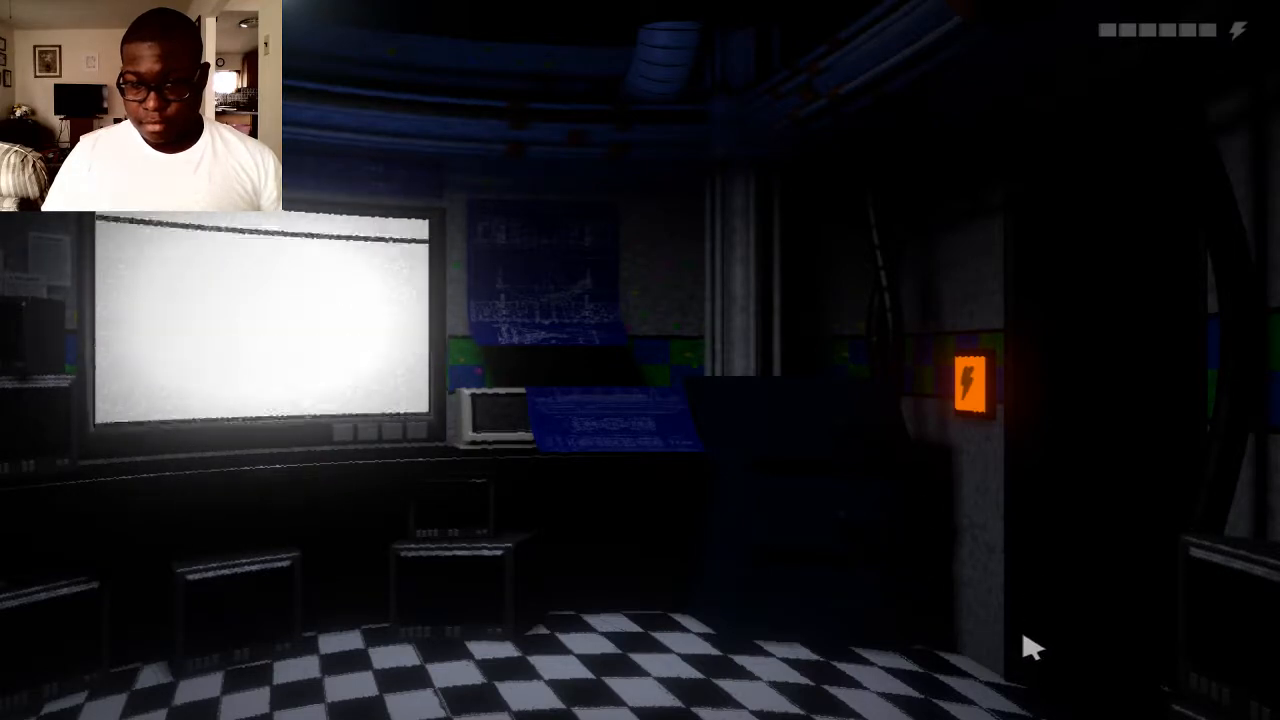
mouse_move(1136, 650)
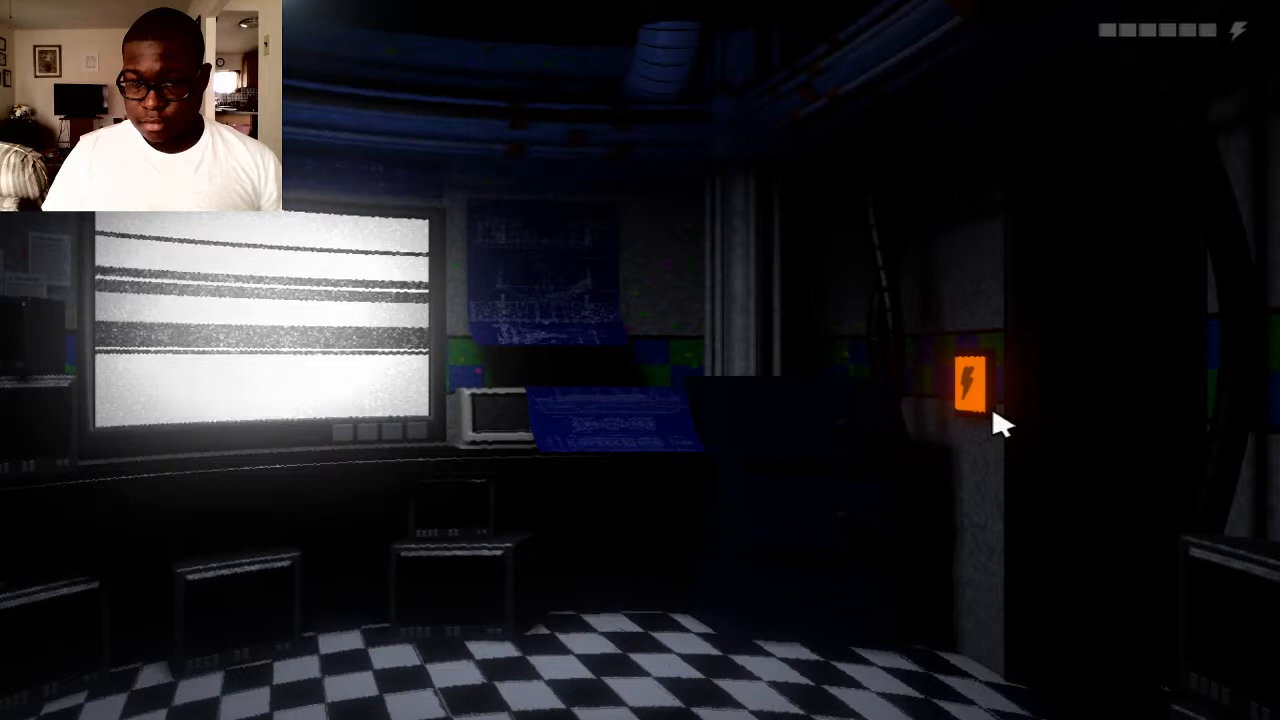
mouse_move(1030, 422)
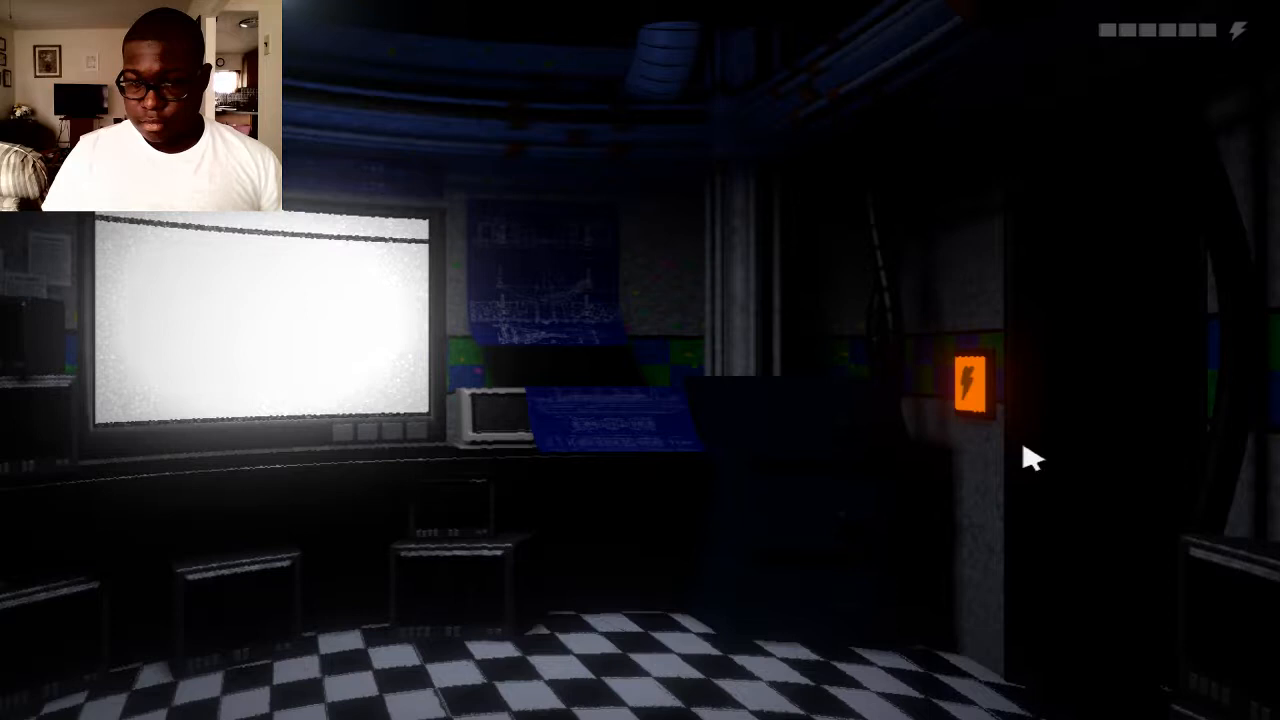
mouse_move(1010, 510)
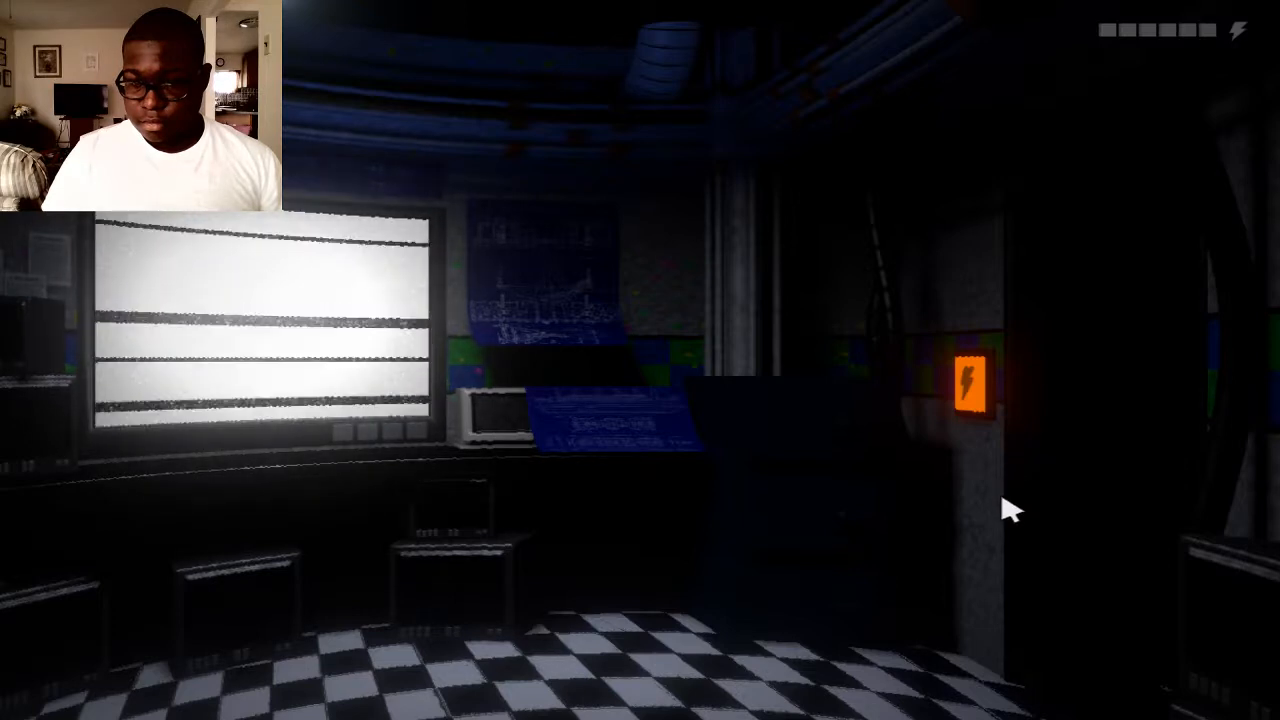
mouse_move(1120, 530)
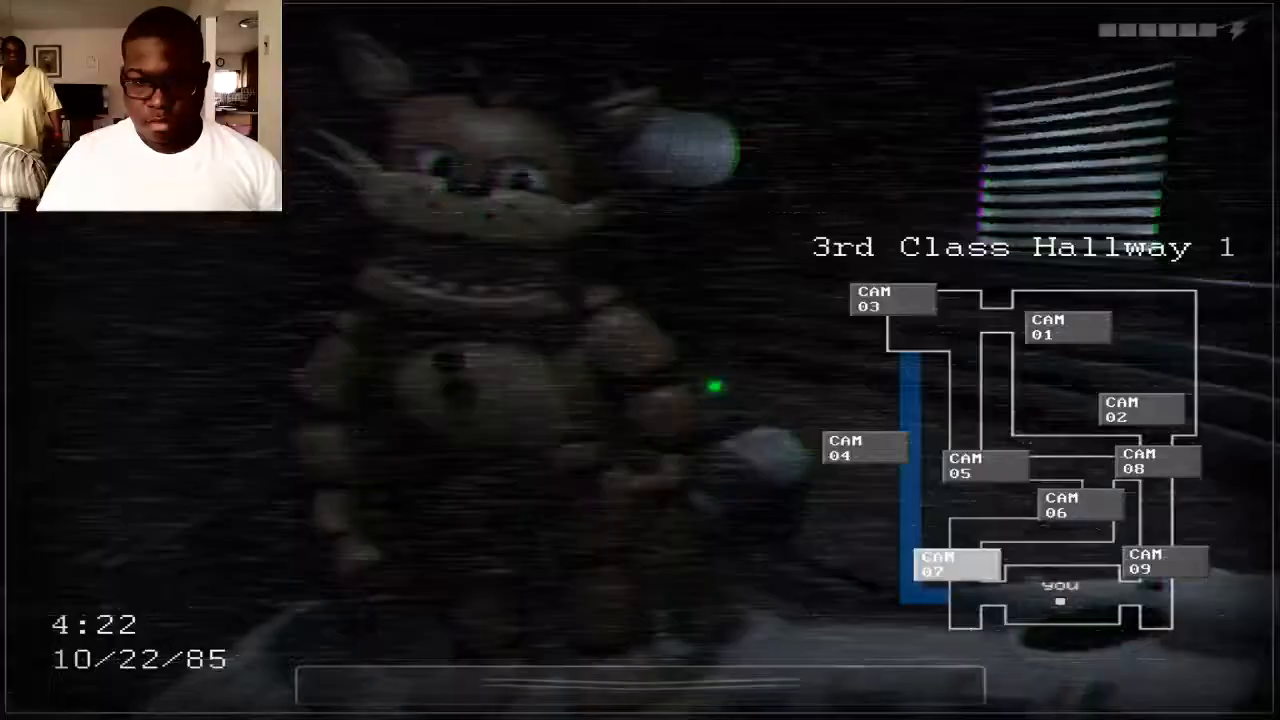
Switch from the 3rd Class Hallway 1 feed to the CAM 03 2nd Class Lounge feed
click(890, 298)
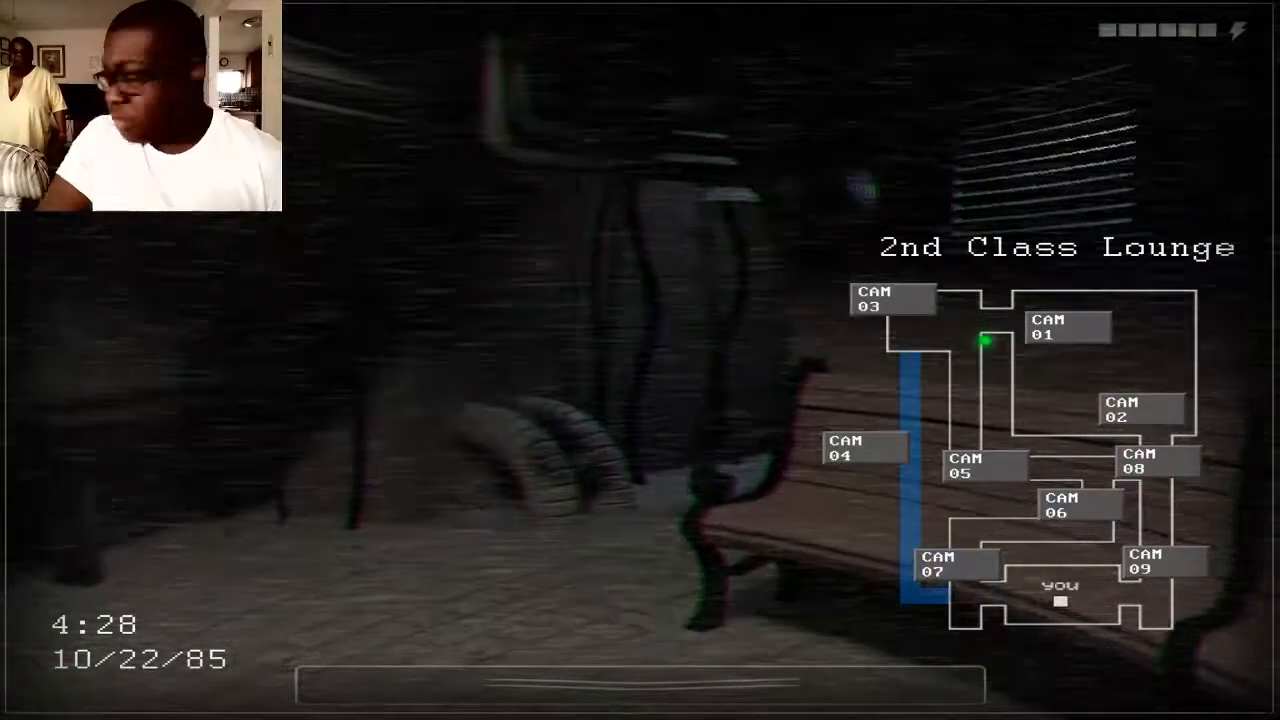
click(1140, 410)
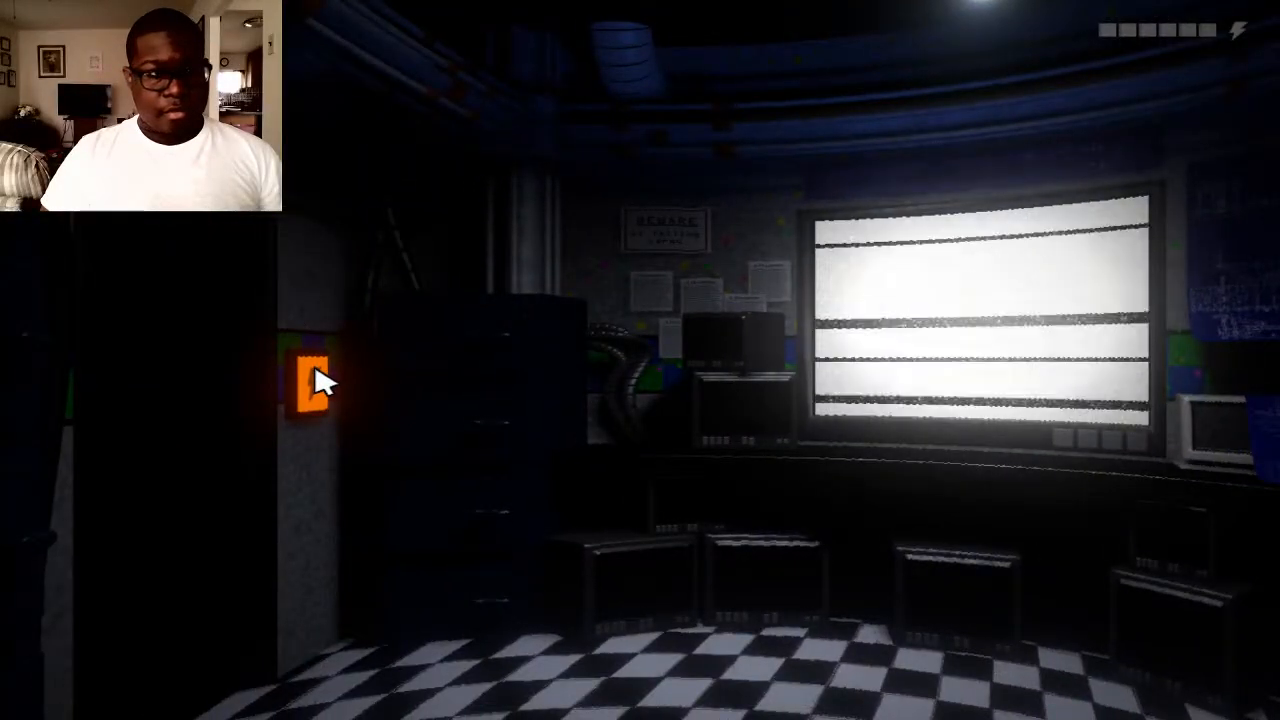
Use the office power switch, shock the 3rd Class Hallway 2 camera, then reactivate the power switch
click(316, 384)
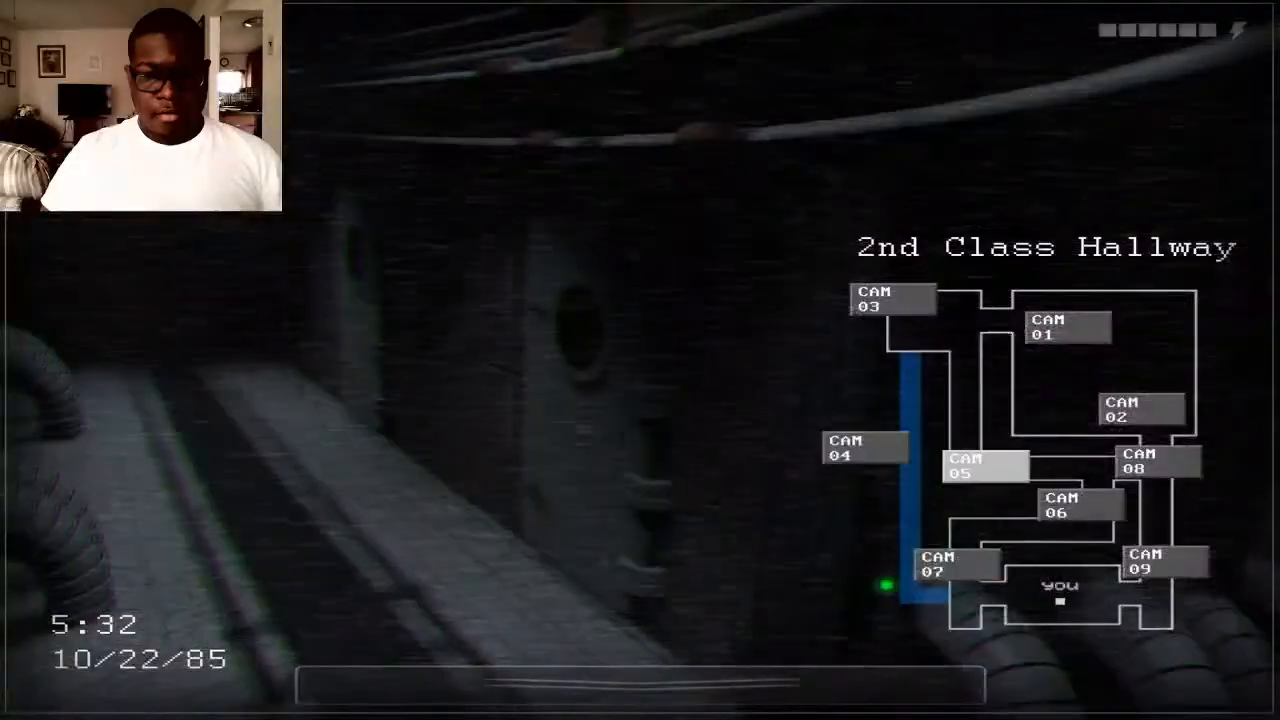
click(940, 564)
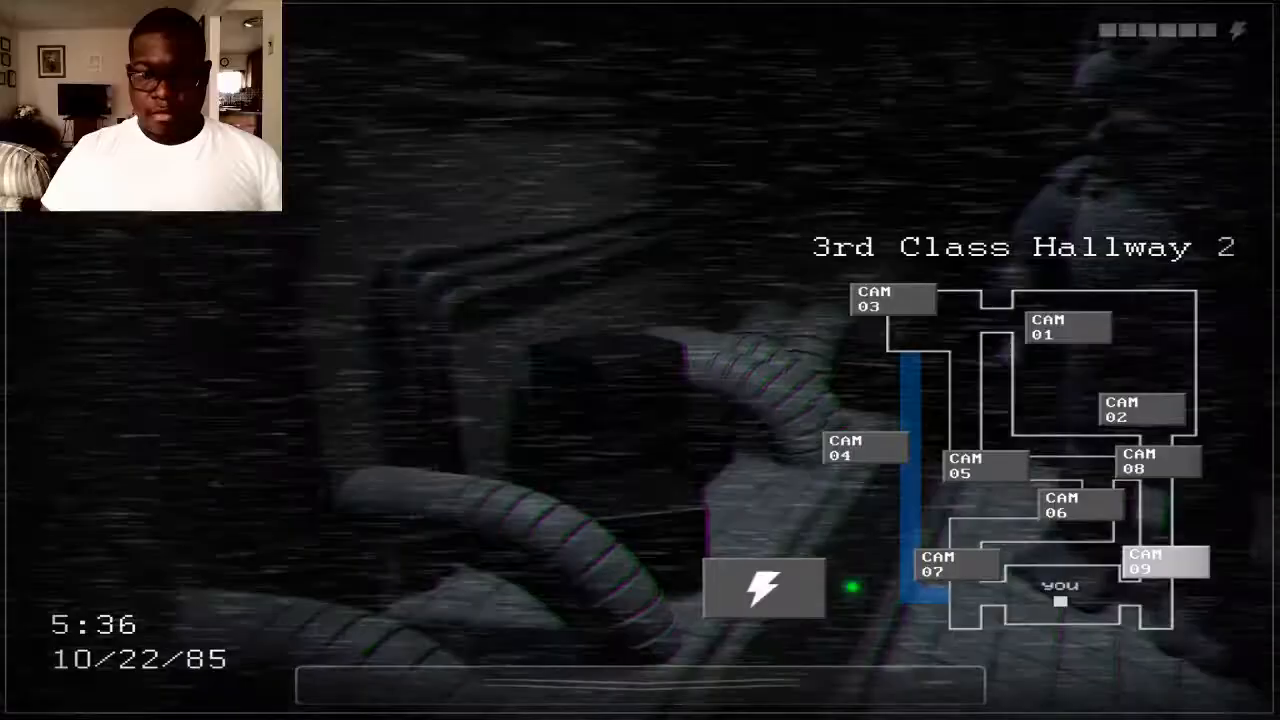
click(984, 468)
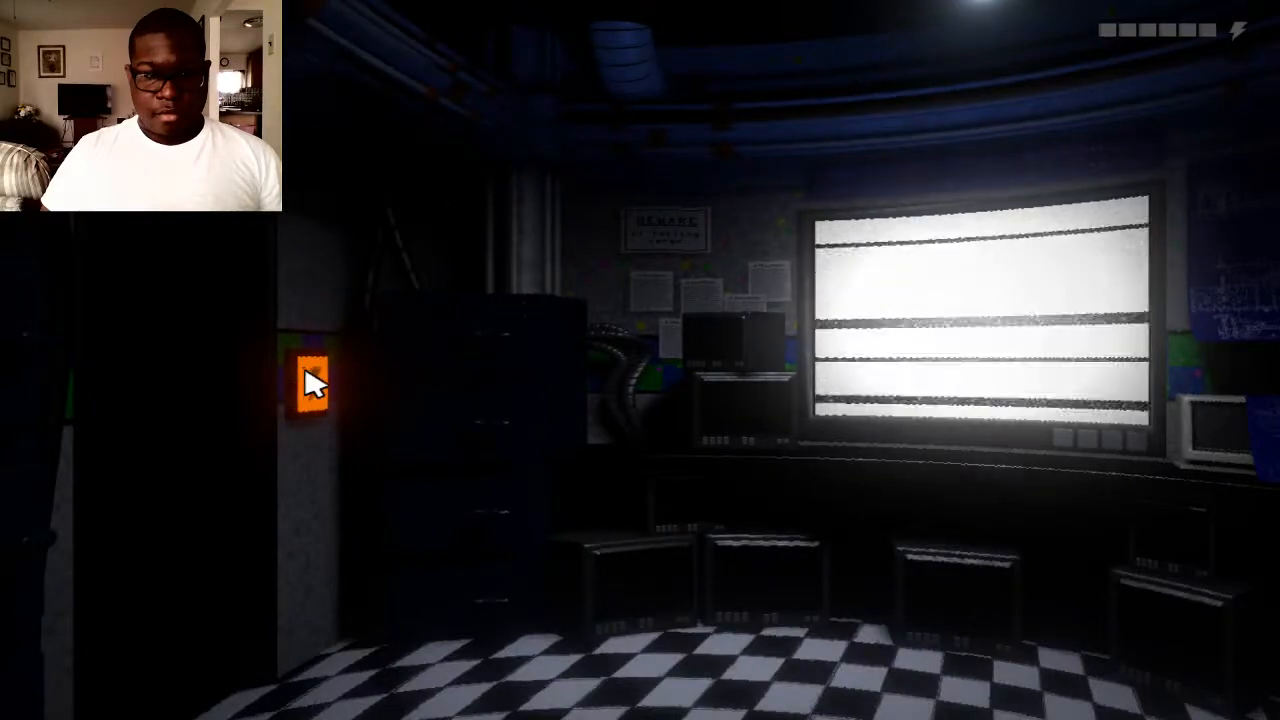
click(312, 390)
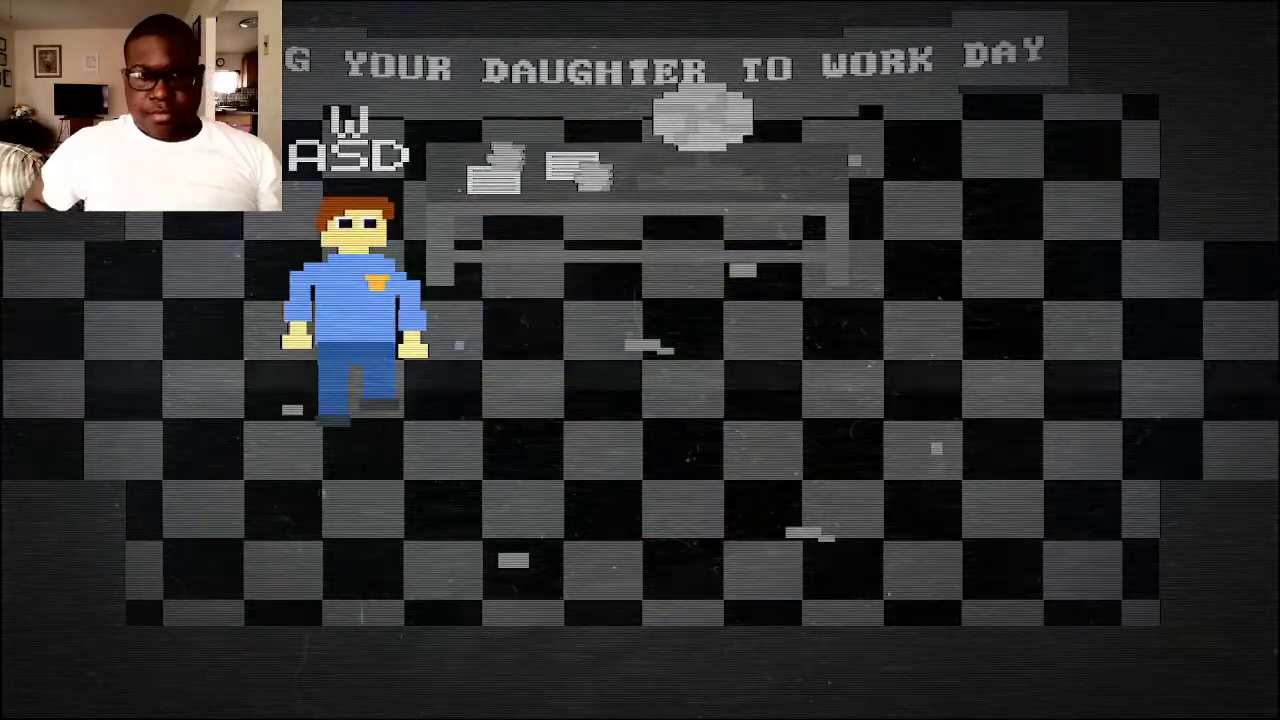
Walk the minigame guard to the left edge of the checkered floor with A
key(a)
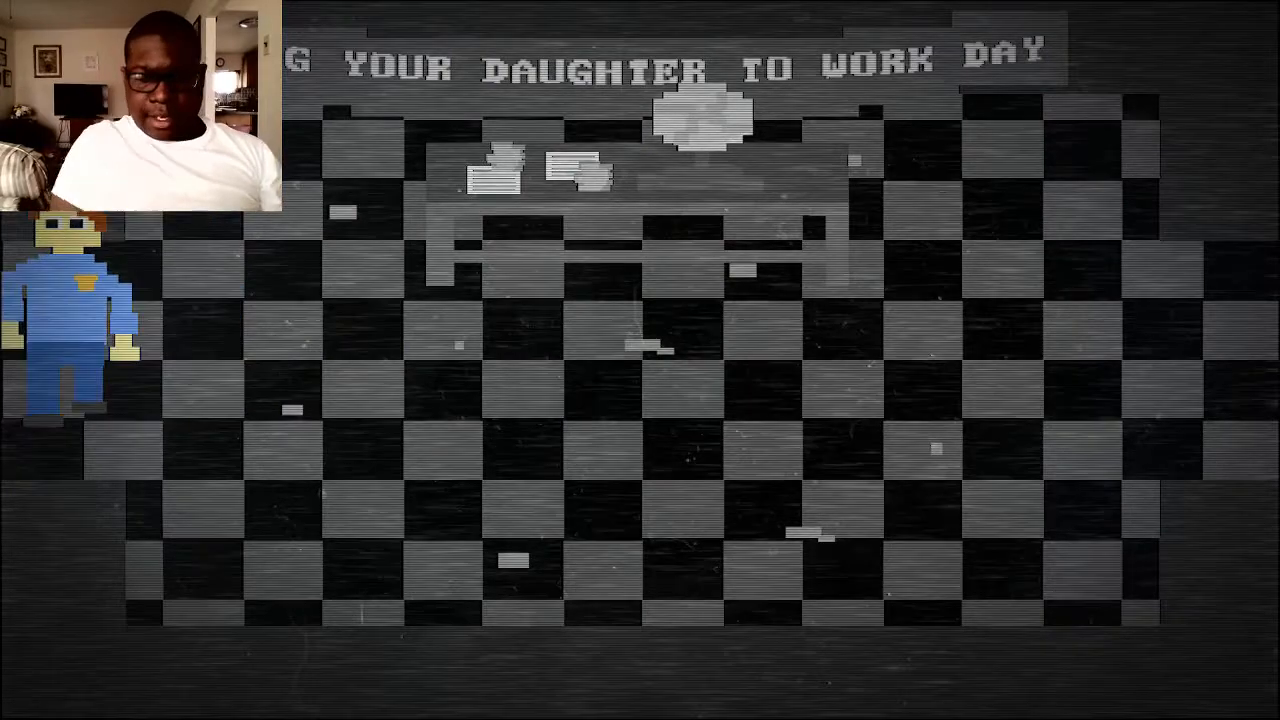